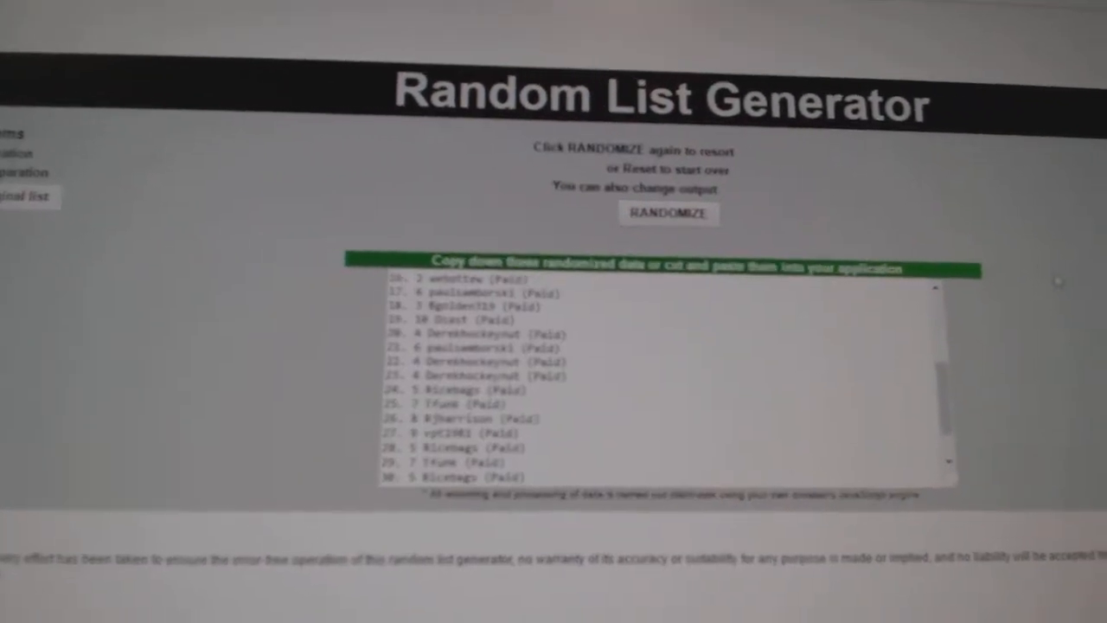
Step: Randomize the 30 team city names, replacing the earlier paid-username list
{"action": "left_click", "coordinate": [668, 214]}
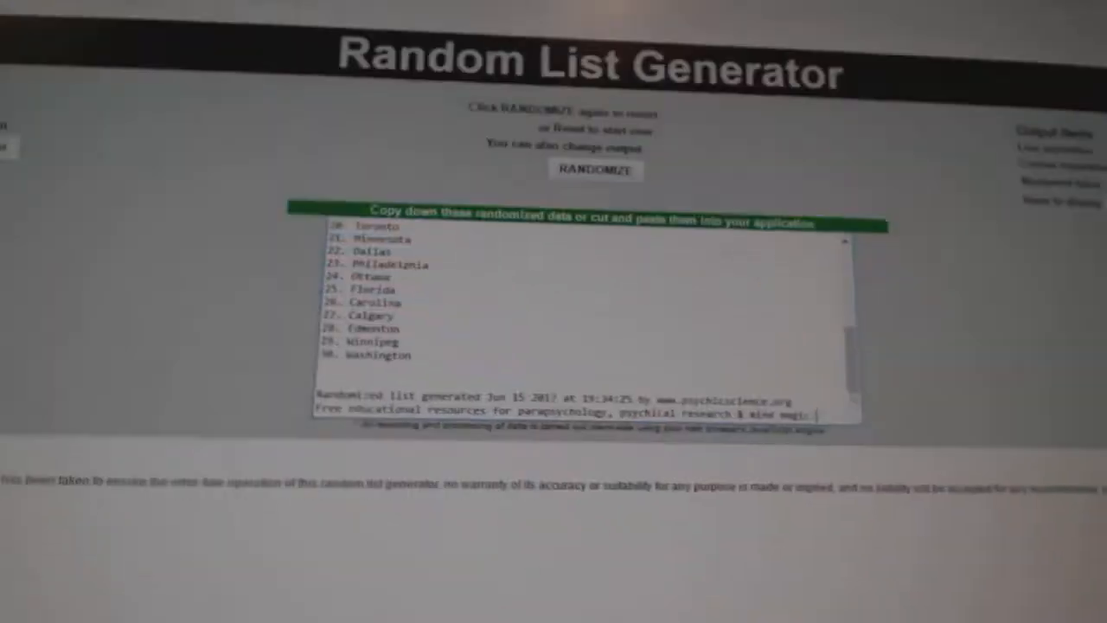
Step: Reshuffle the team city names and copy the entire randomized list
{"action": "left_click", "coordinate": [595, 169]}
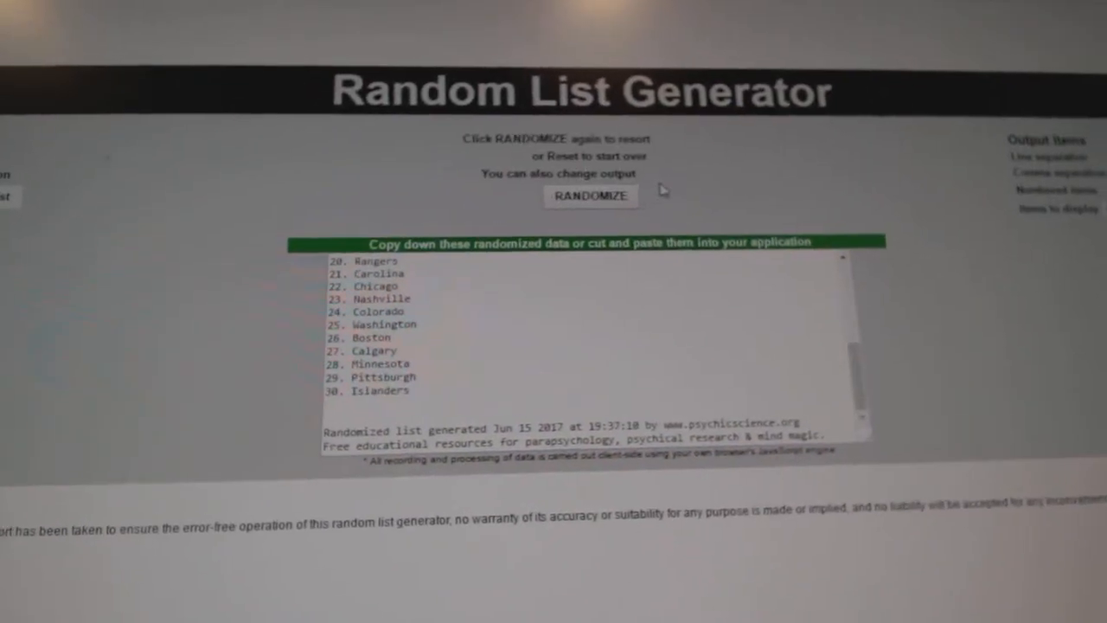
{"action": "left_click", "coordinate": [590, 196]}
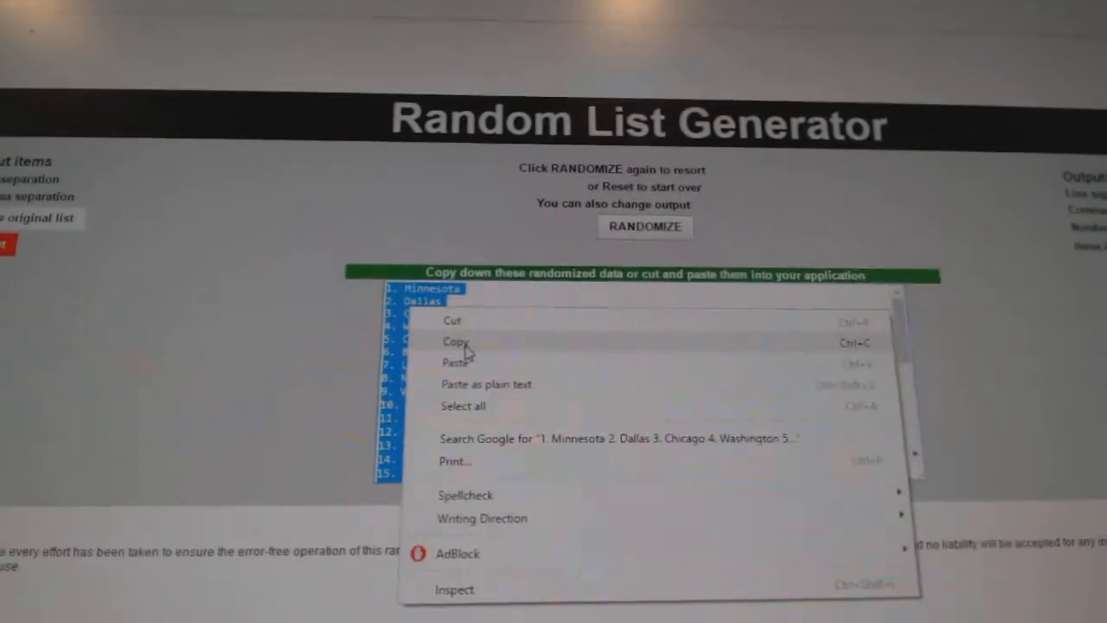
{"action": "left_click", "coordinate": [454, 342]}
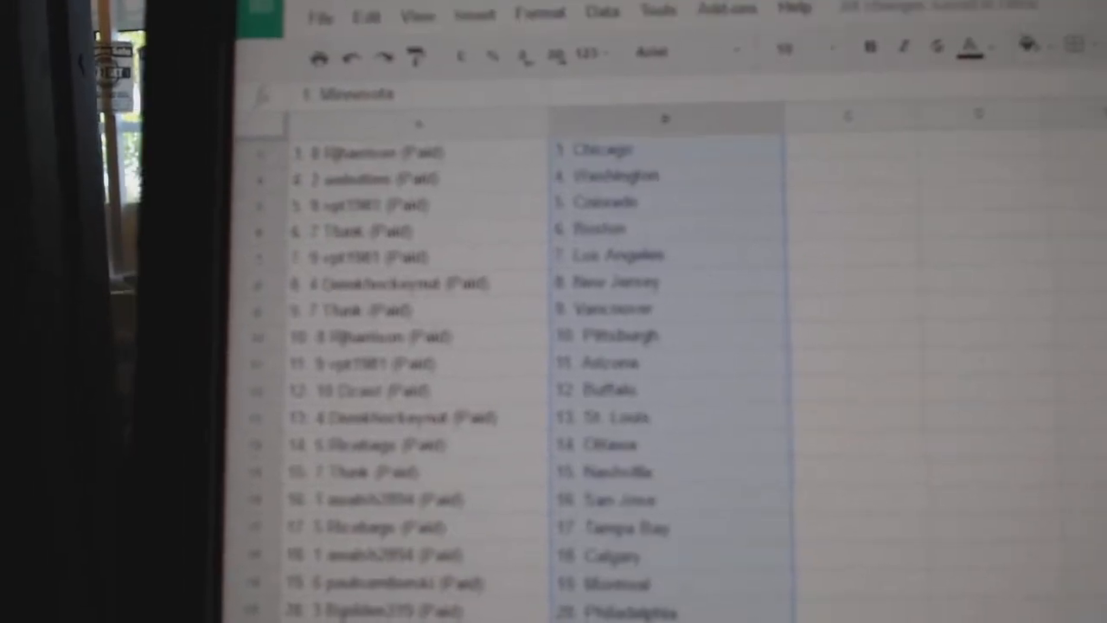
Step: Scroll down the sheet to check all 30 team cities align with the usernames
{"action": "scroll", "scroll_direction": "down", "scroll_amount": 3}
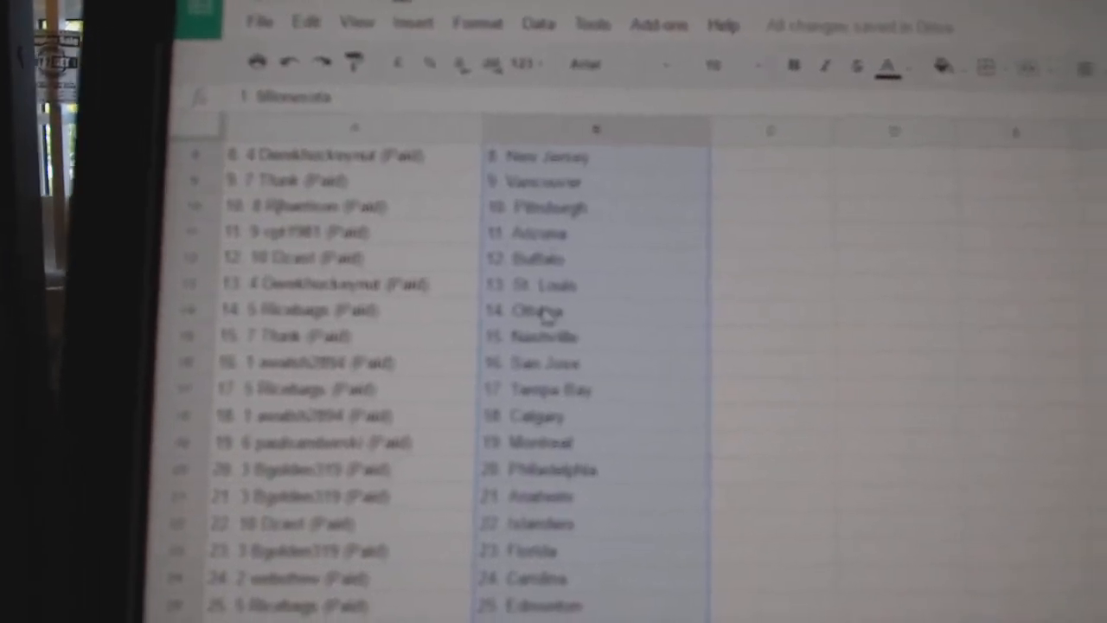
{"action": "scroll", "scroll_direction": "down", "scroll_amount": 3}
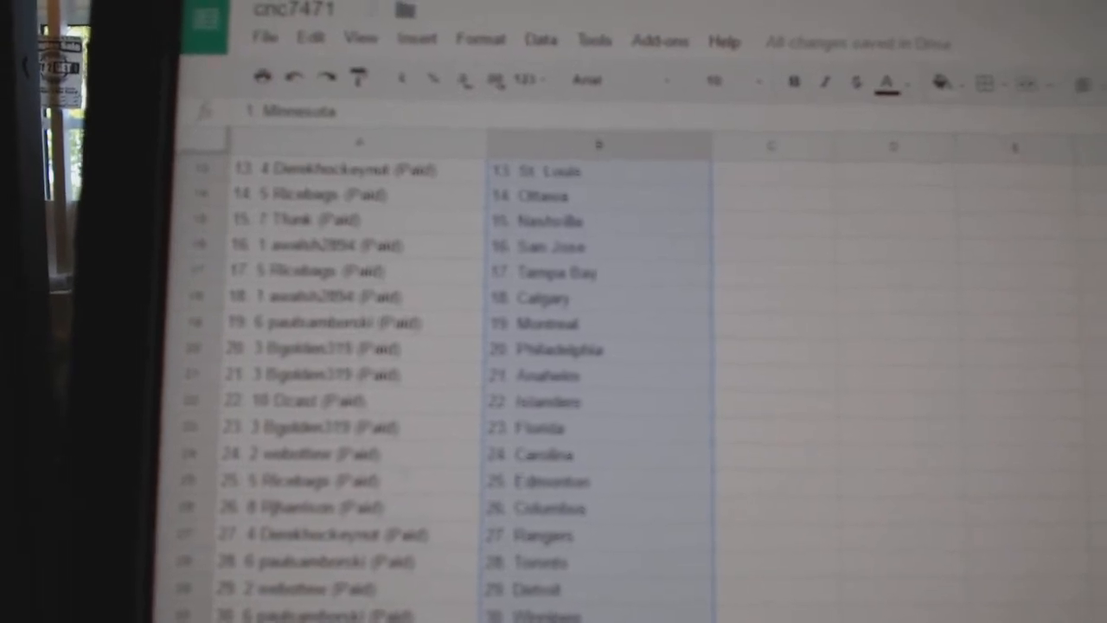